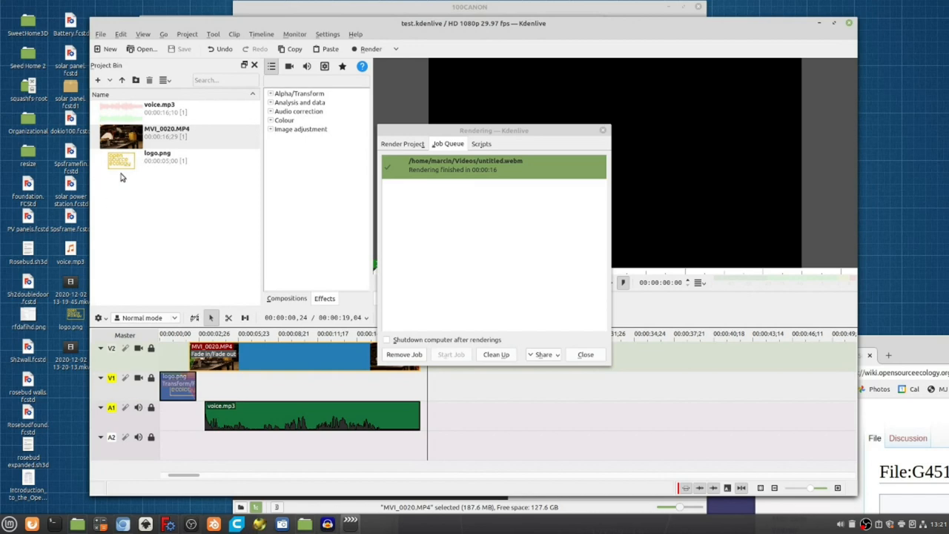
Preview logo.png from the Project Bin and close the finished Rendering dialog
click(157, 160)
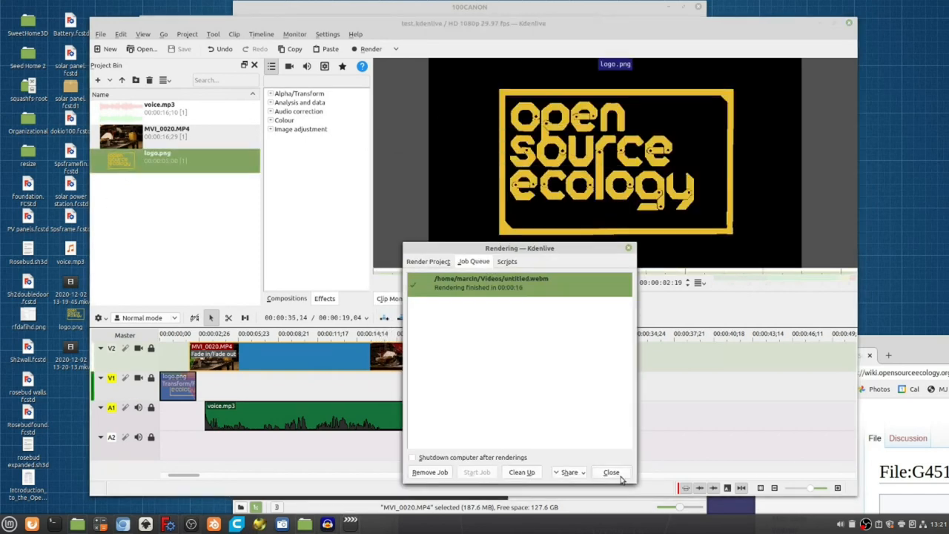
click(611, 472)
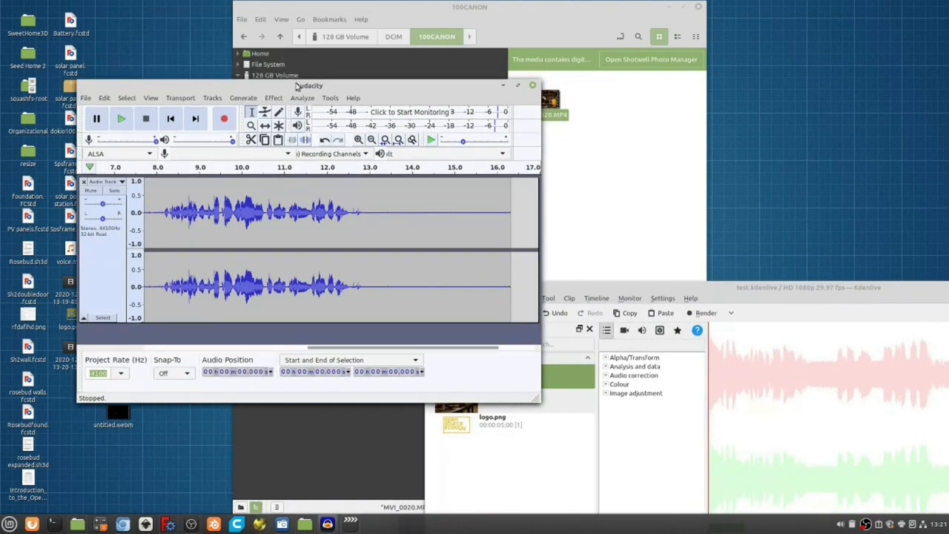
Record an additional voiceover take after the existing audio and stop recording
click(224, 119)
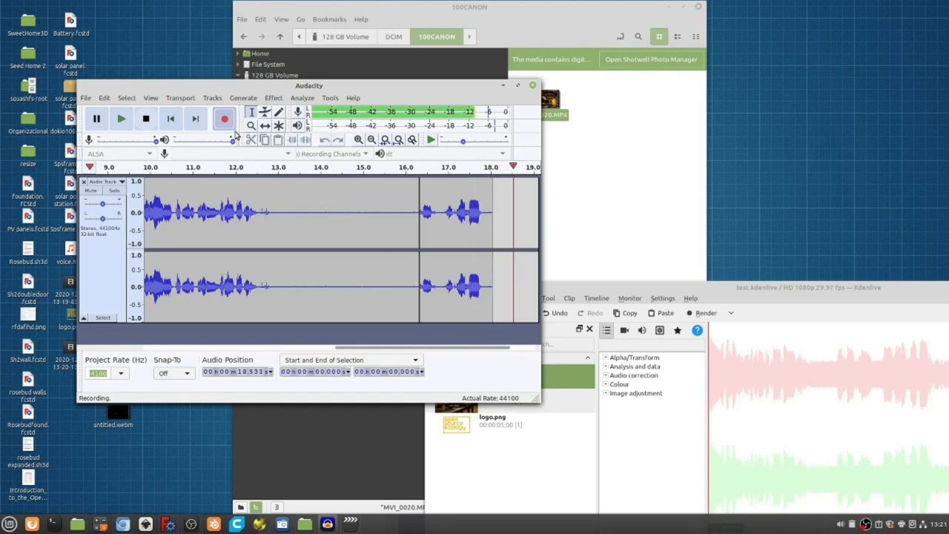
click(145, 119)
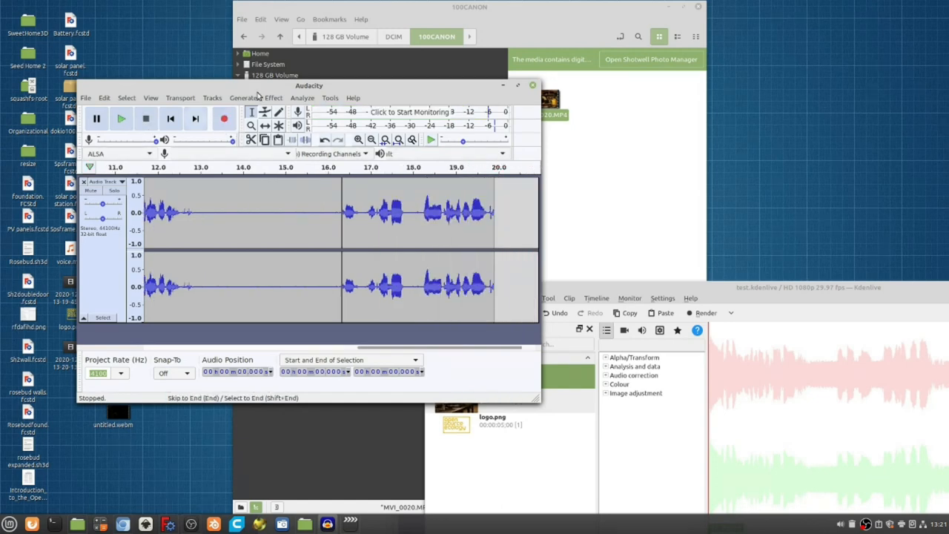
click(86, 97)
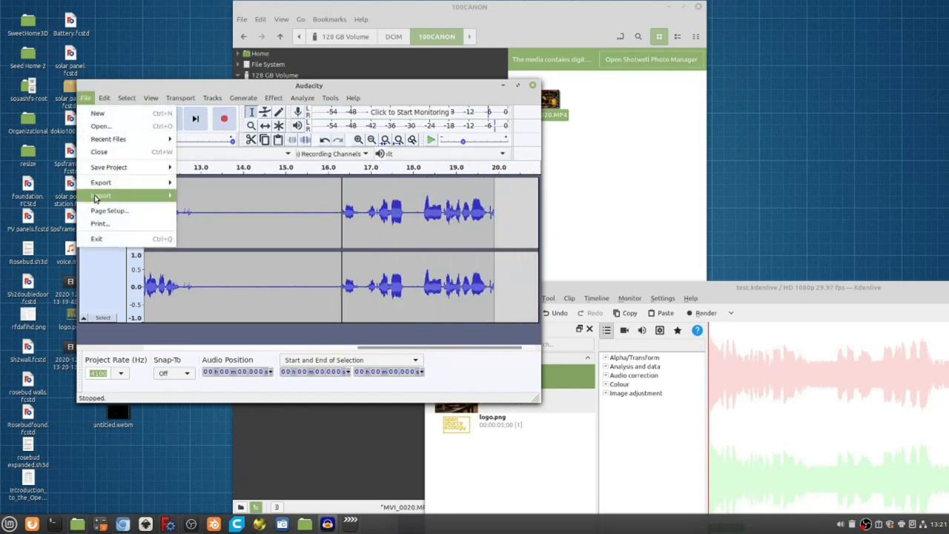
Export the recording as voice.mp3 to the Desktop, keeping the metadata tags unchanged
click(101, 182)
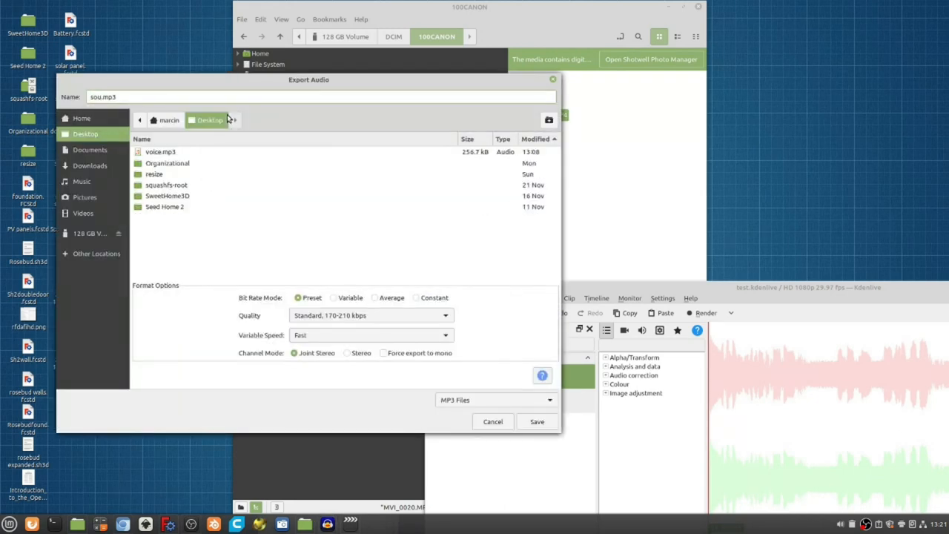
click(537, 421)
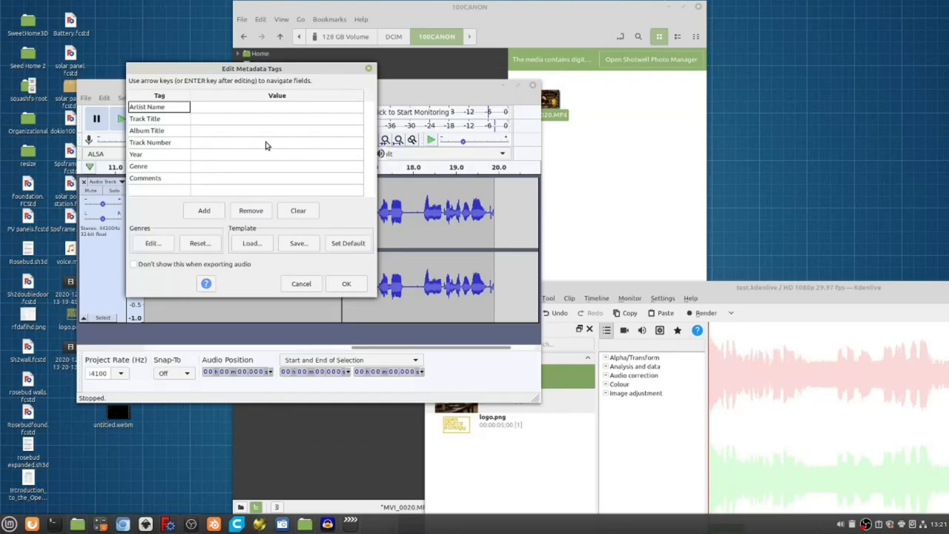
click(301, 283)
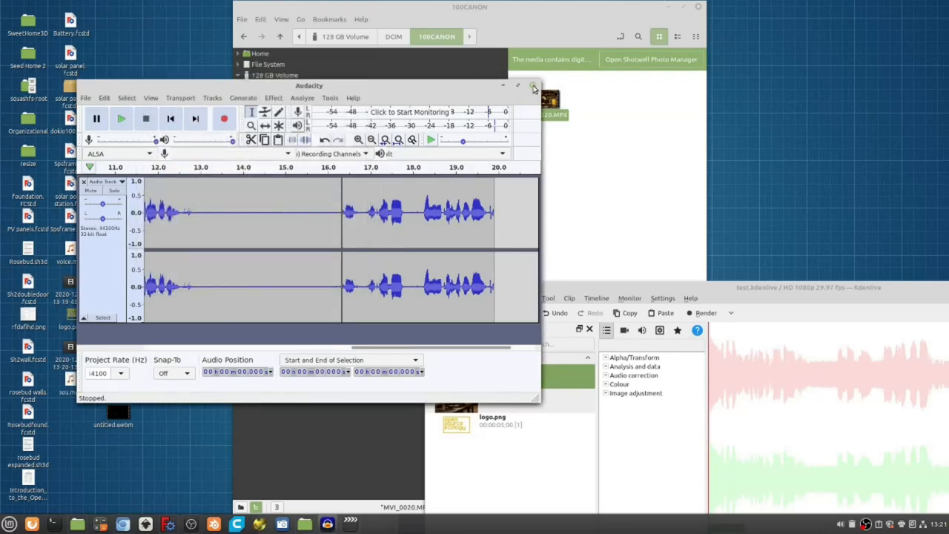
Quit Audacity without saving the project
click(534, 85)
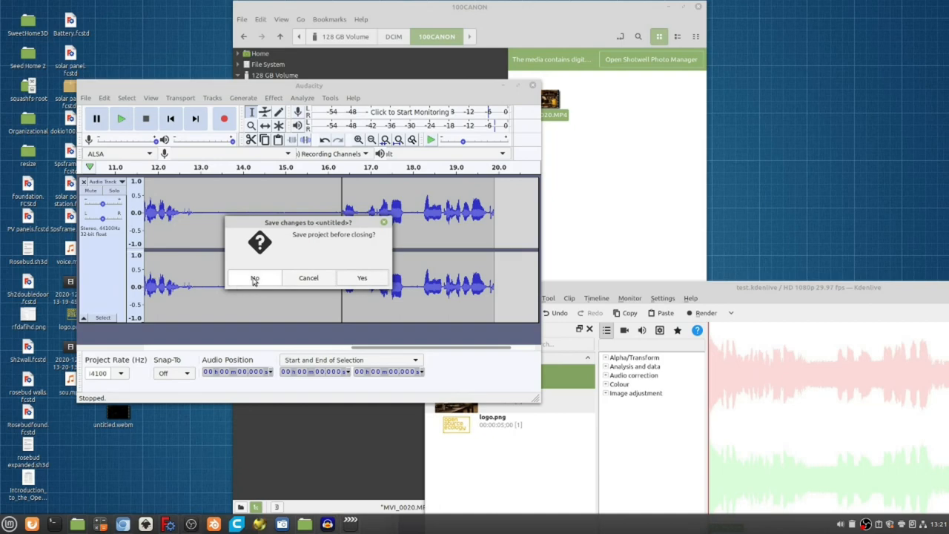
click(255, 279)
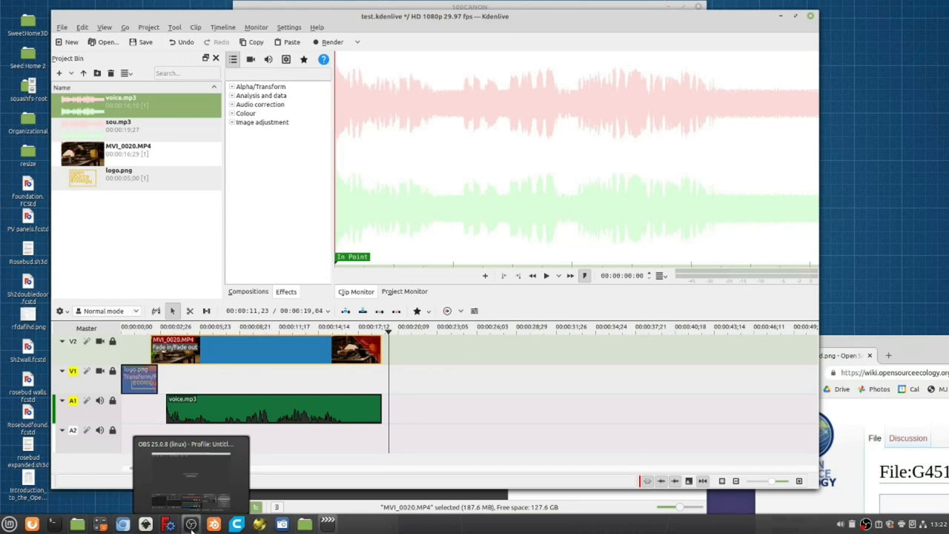
Reload the refreshed voice.mp3 clip in the Kdenlive Project Bin
click(190, 474)
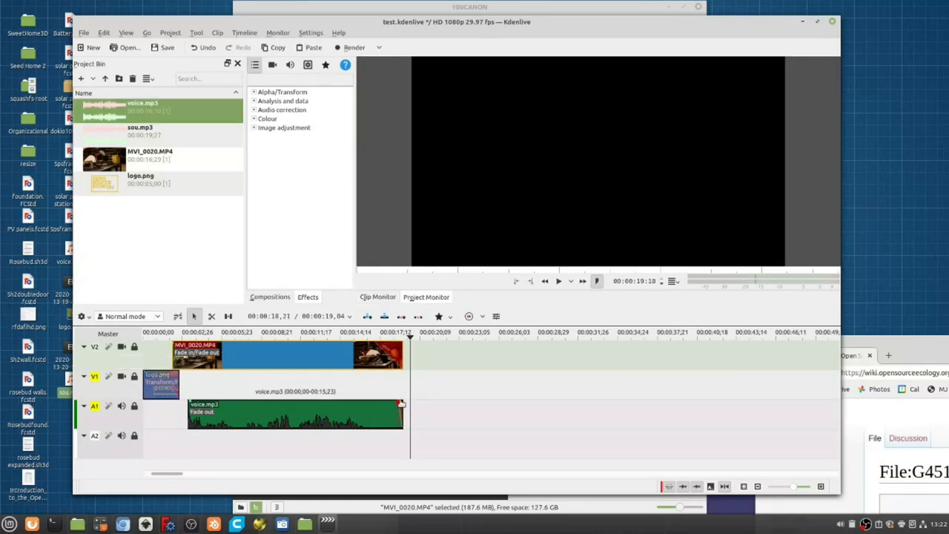
Lengthen the fade-out at the end of the voice.mp3 clip on the audio track
drag(403, 403, 348, 403)
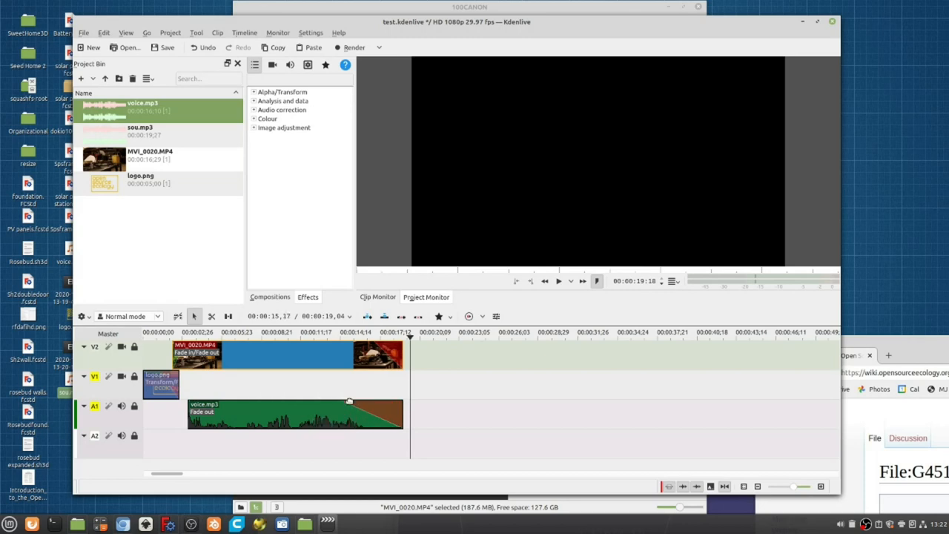